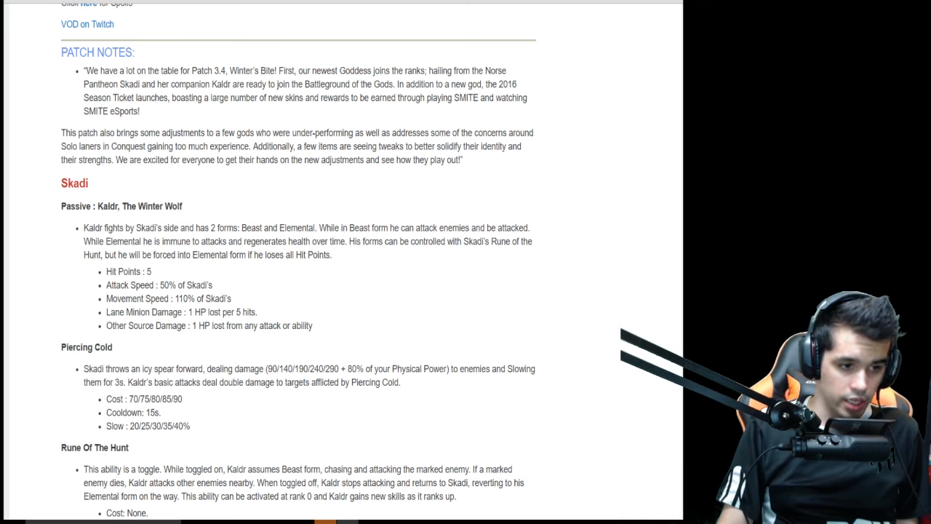
scroll("down", 3)
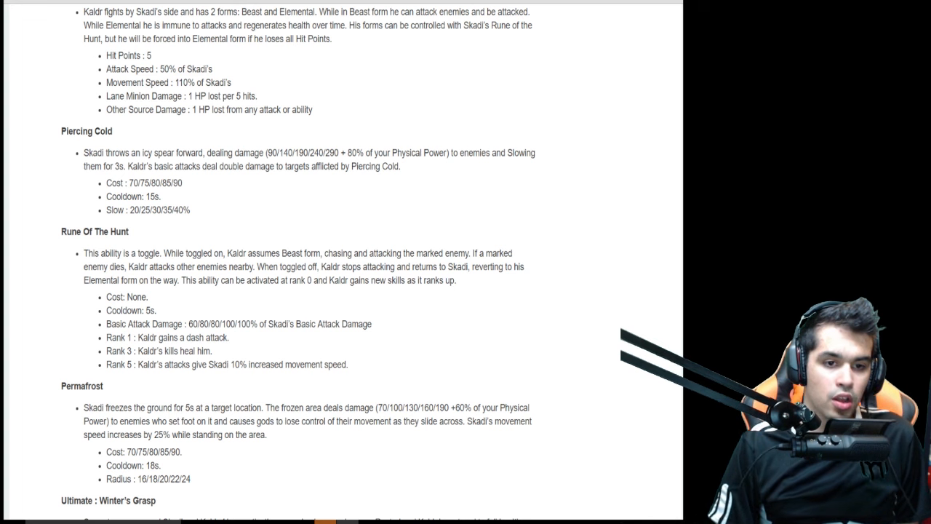
scroll("down", 3)
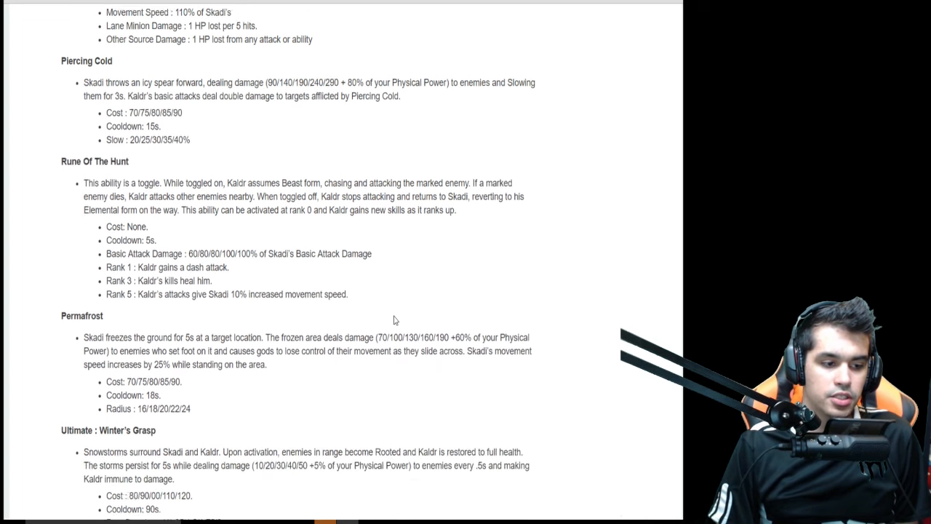
scroll("down", 3)
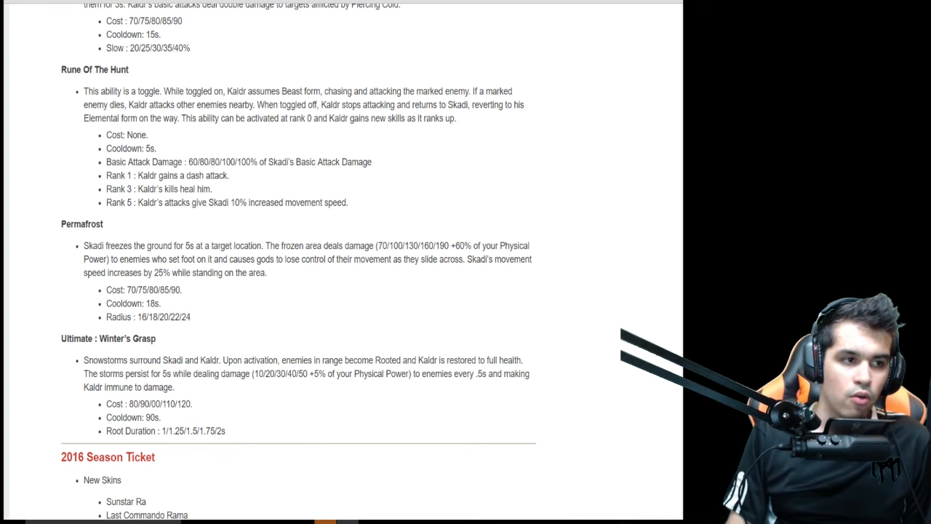
scroll("up", 3)
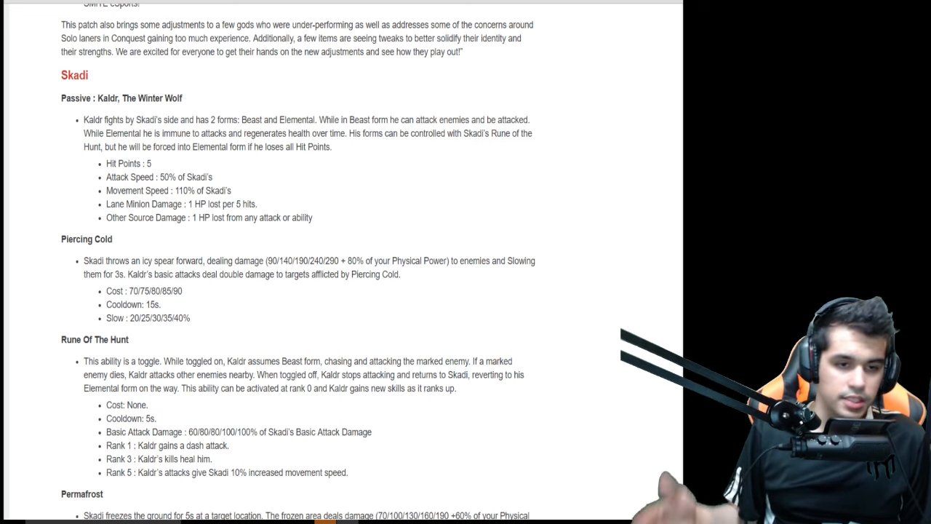
scroll("down", 3)
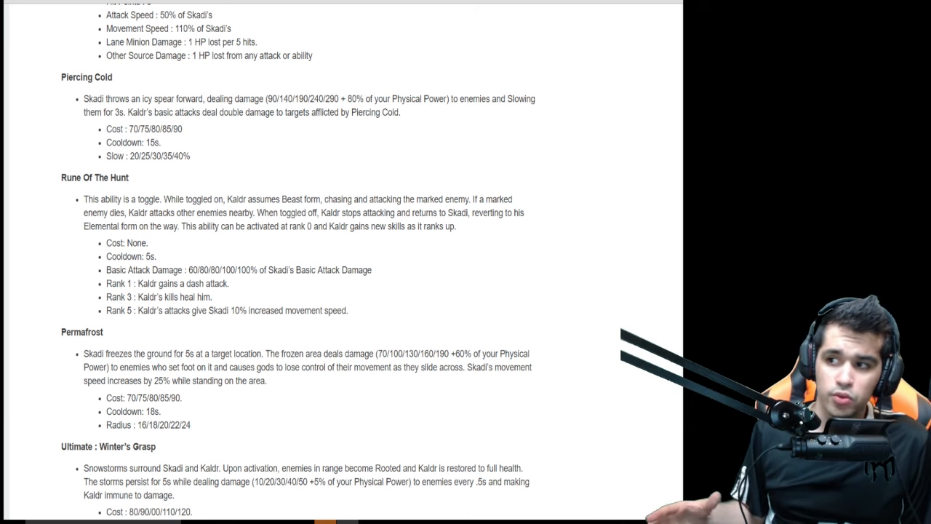
scroll("down", 3)
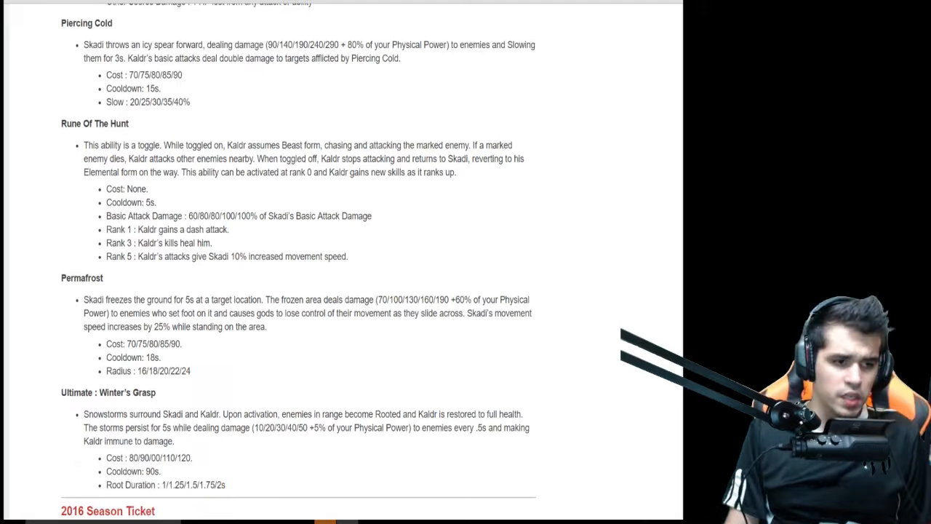
scroll("down", 3)
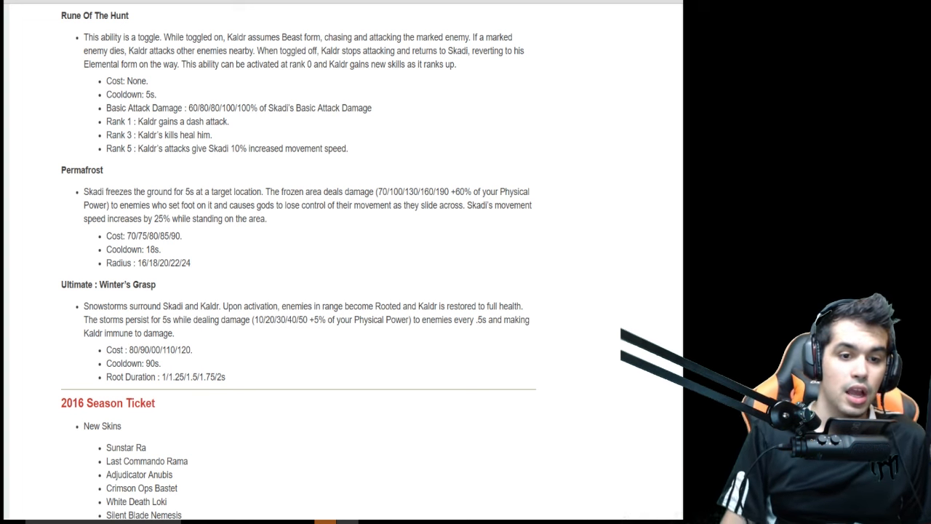
scroll("up", 3)
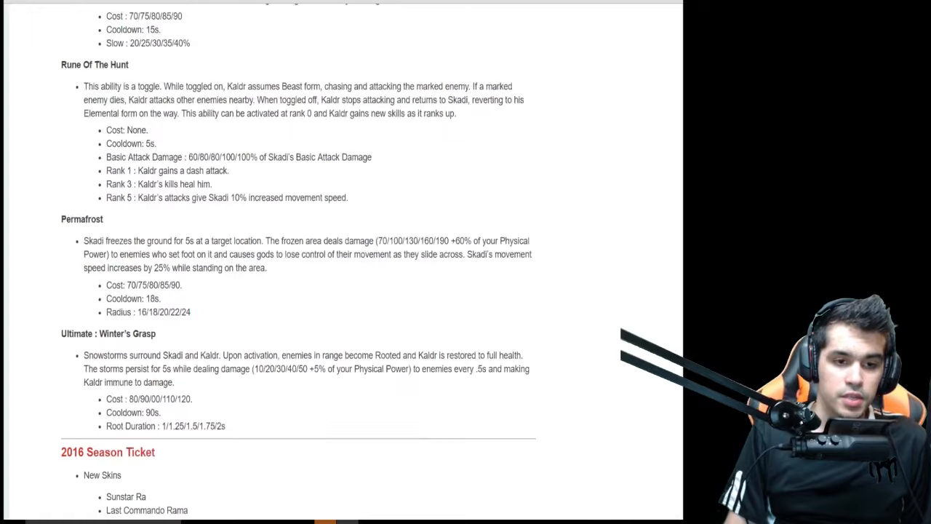
scroll("up", 3)
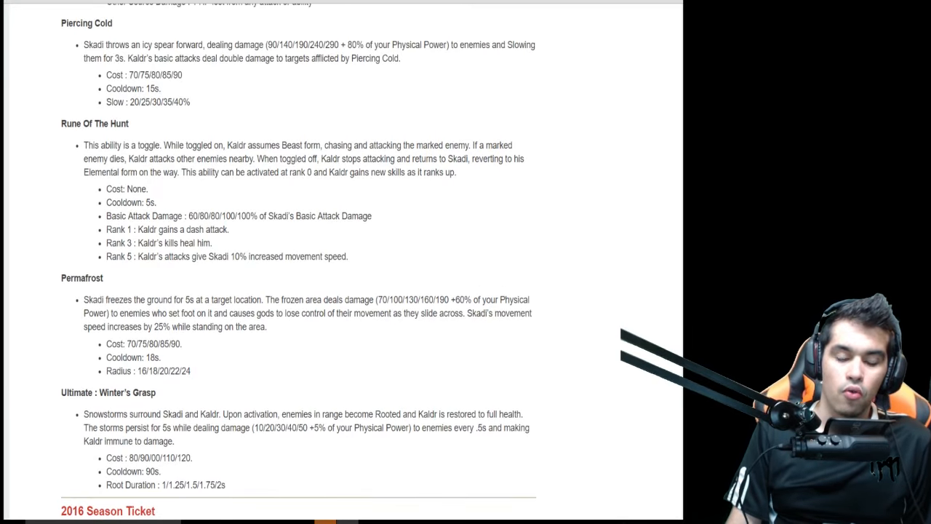